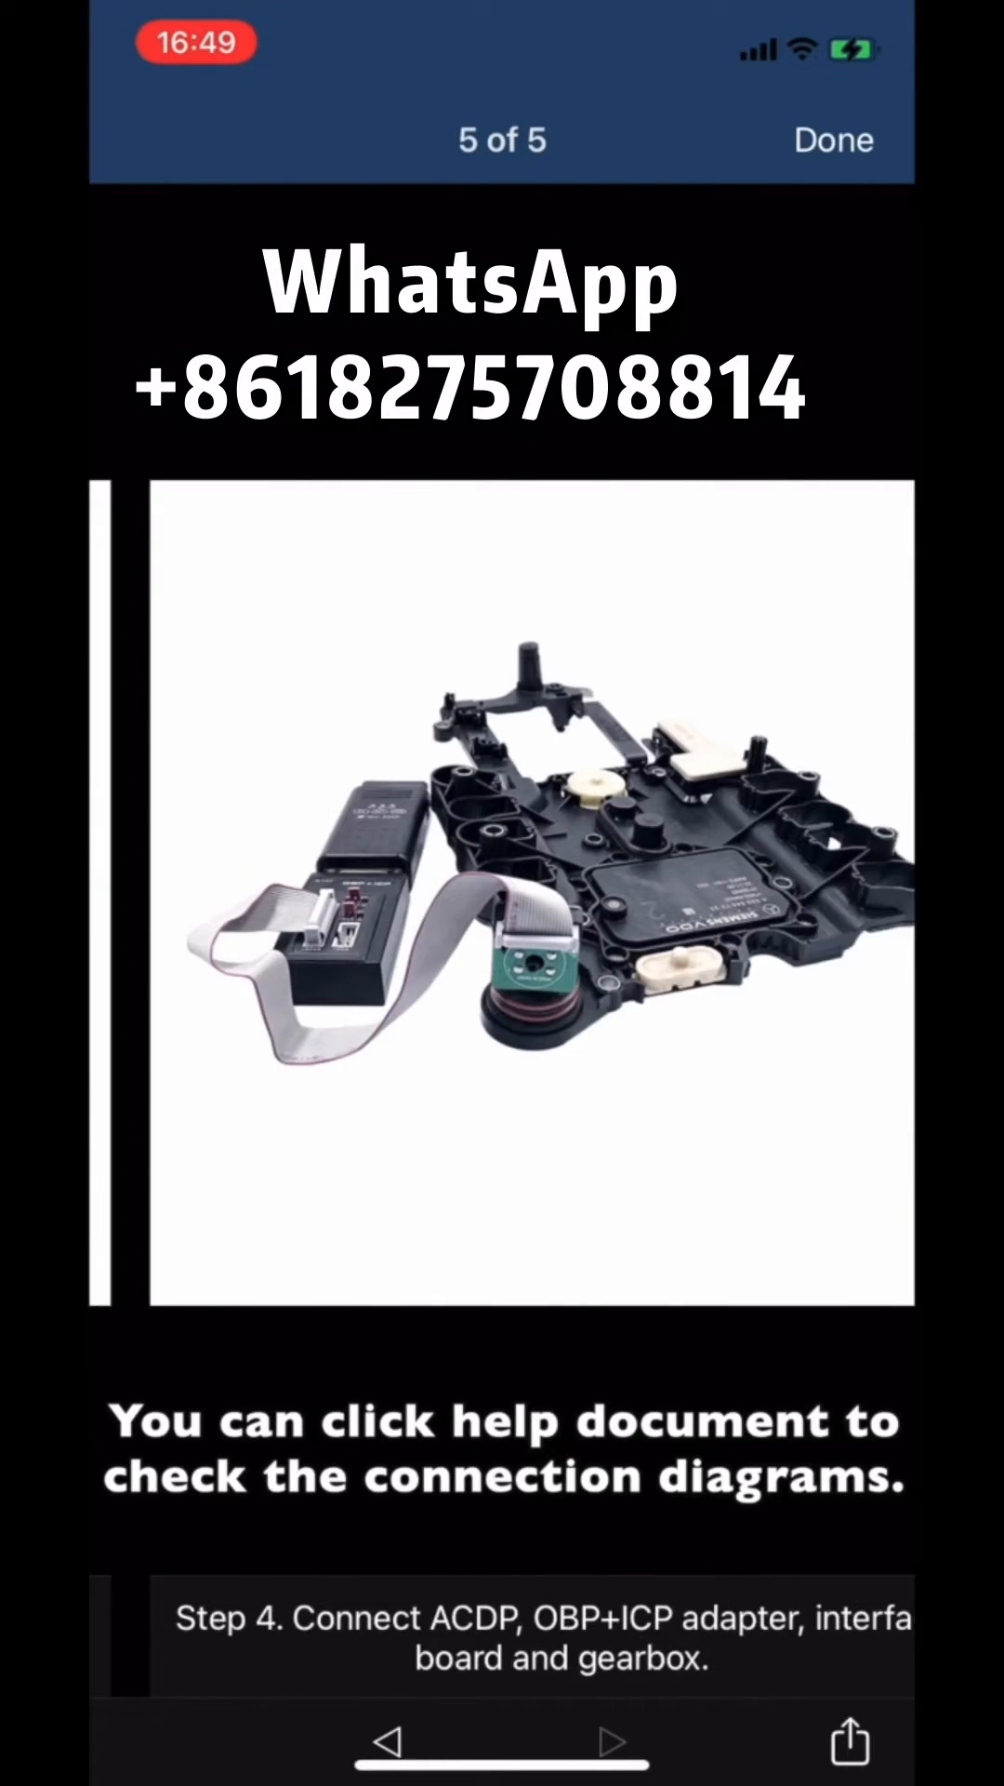
# Dismiss the gearbox connection diagram via Done to reach the brand home screen
pyautogui.click(833, 140)
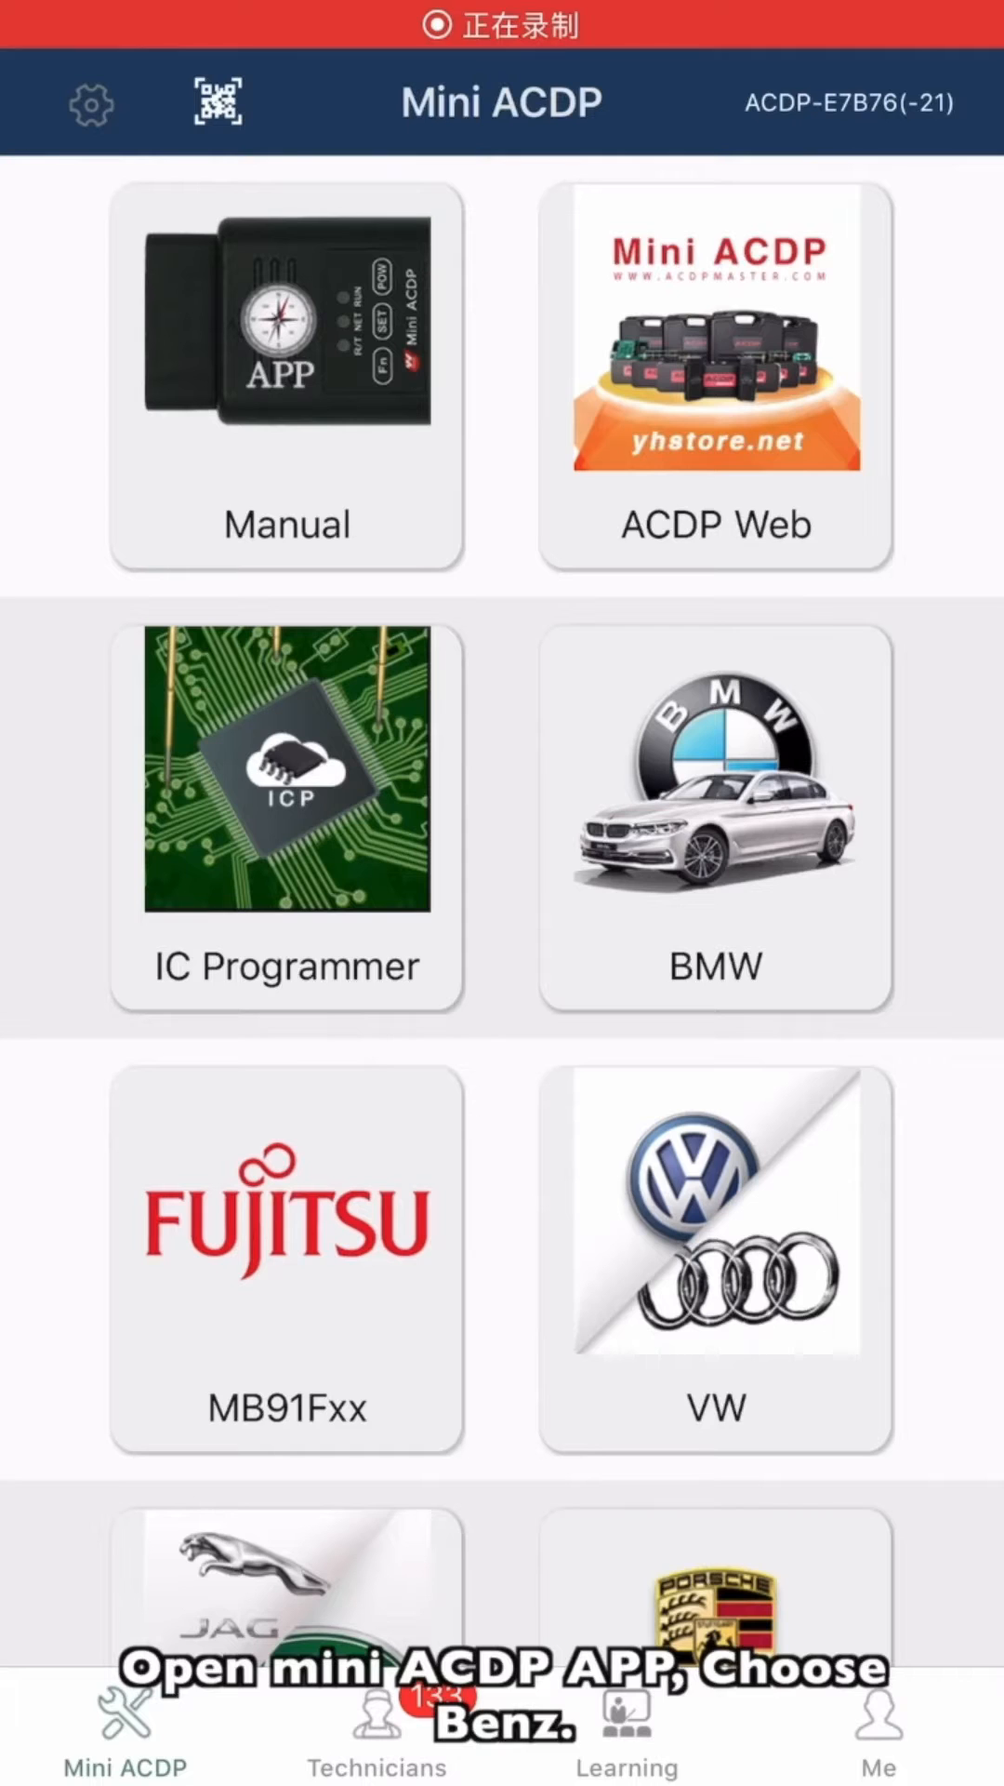
# Choose Benz, then Gearbox clone/refresh and the car class to reach the main function menu
pyautogui.scroll(-3)
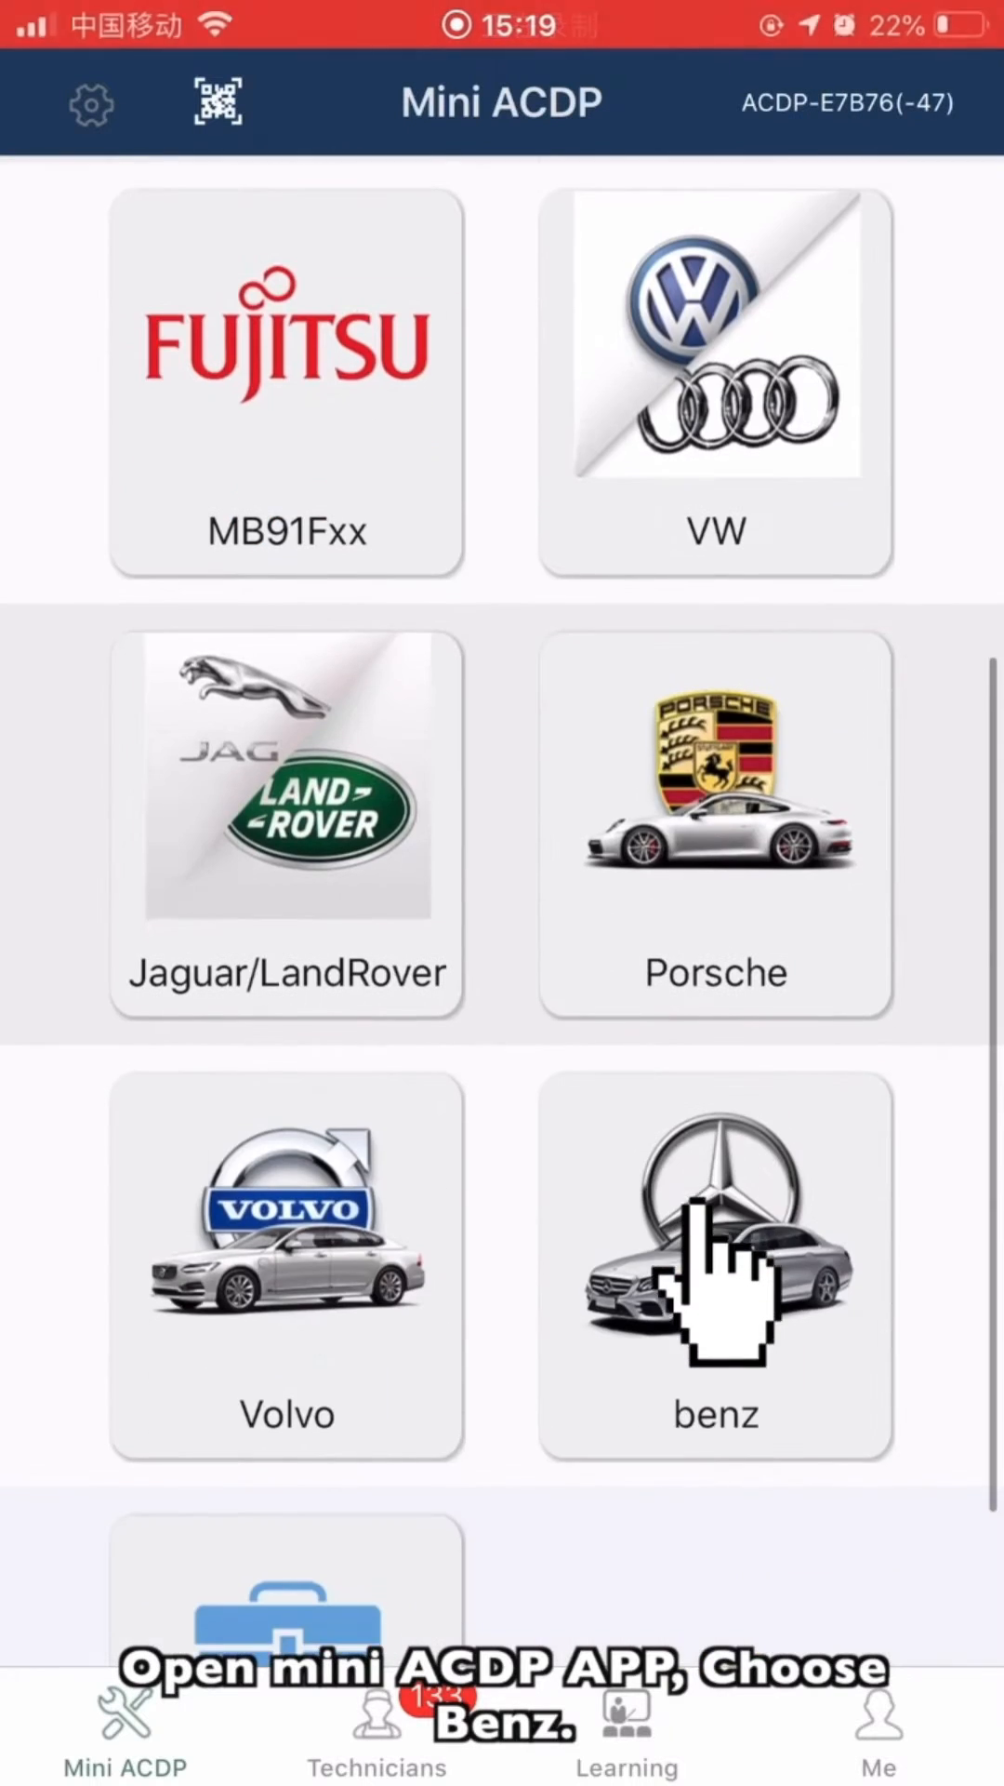
pyautogui.click(714, 1252)
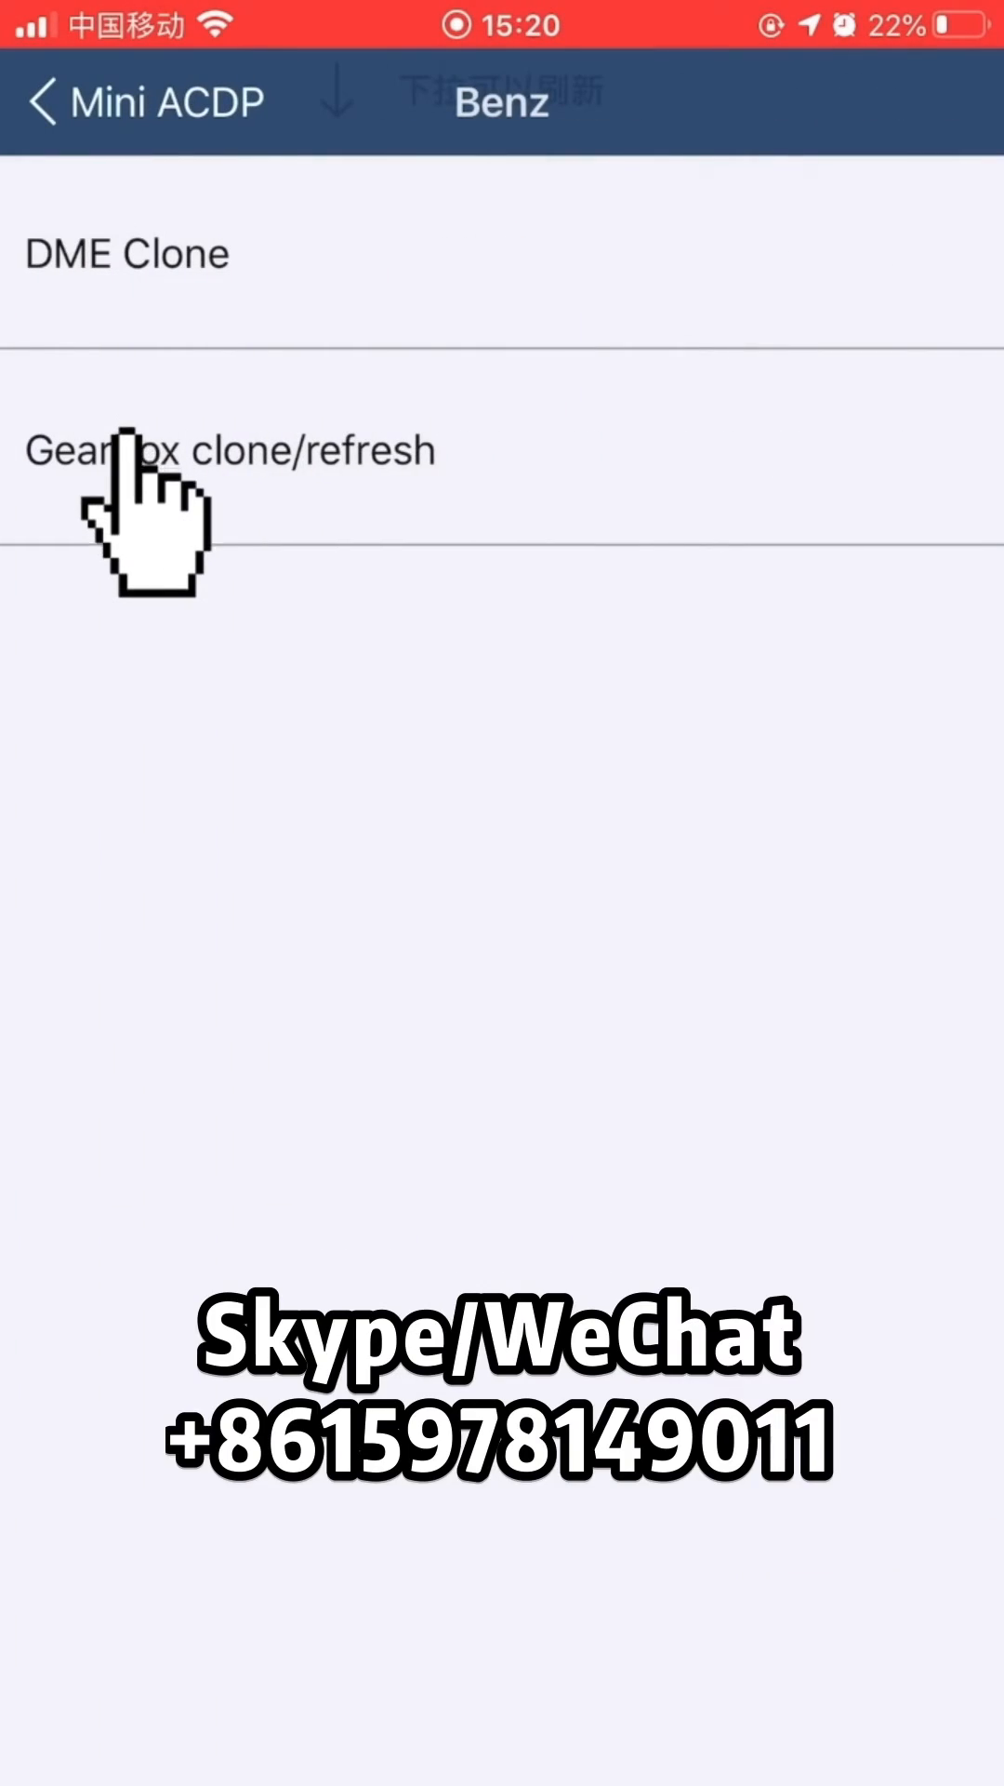
pyautogui.click(227, 449)
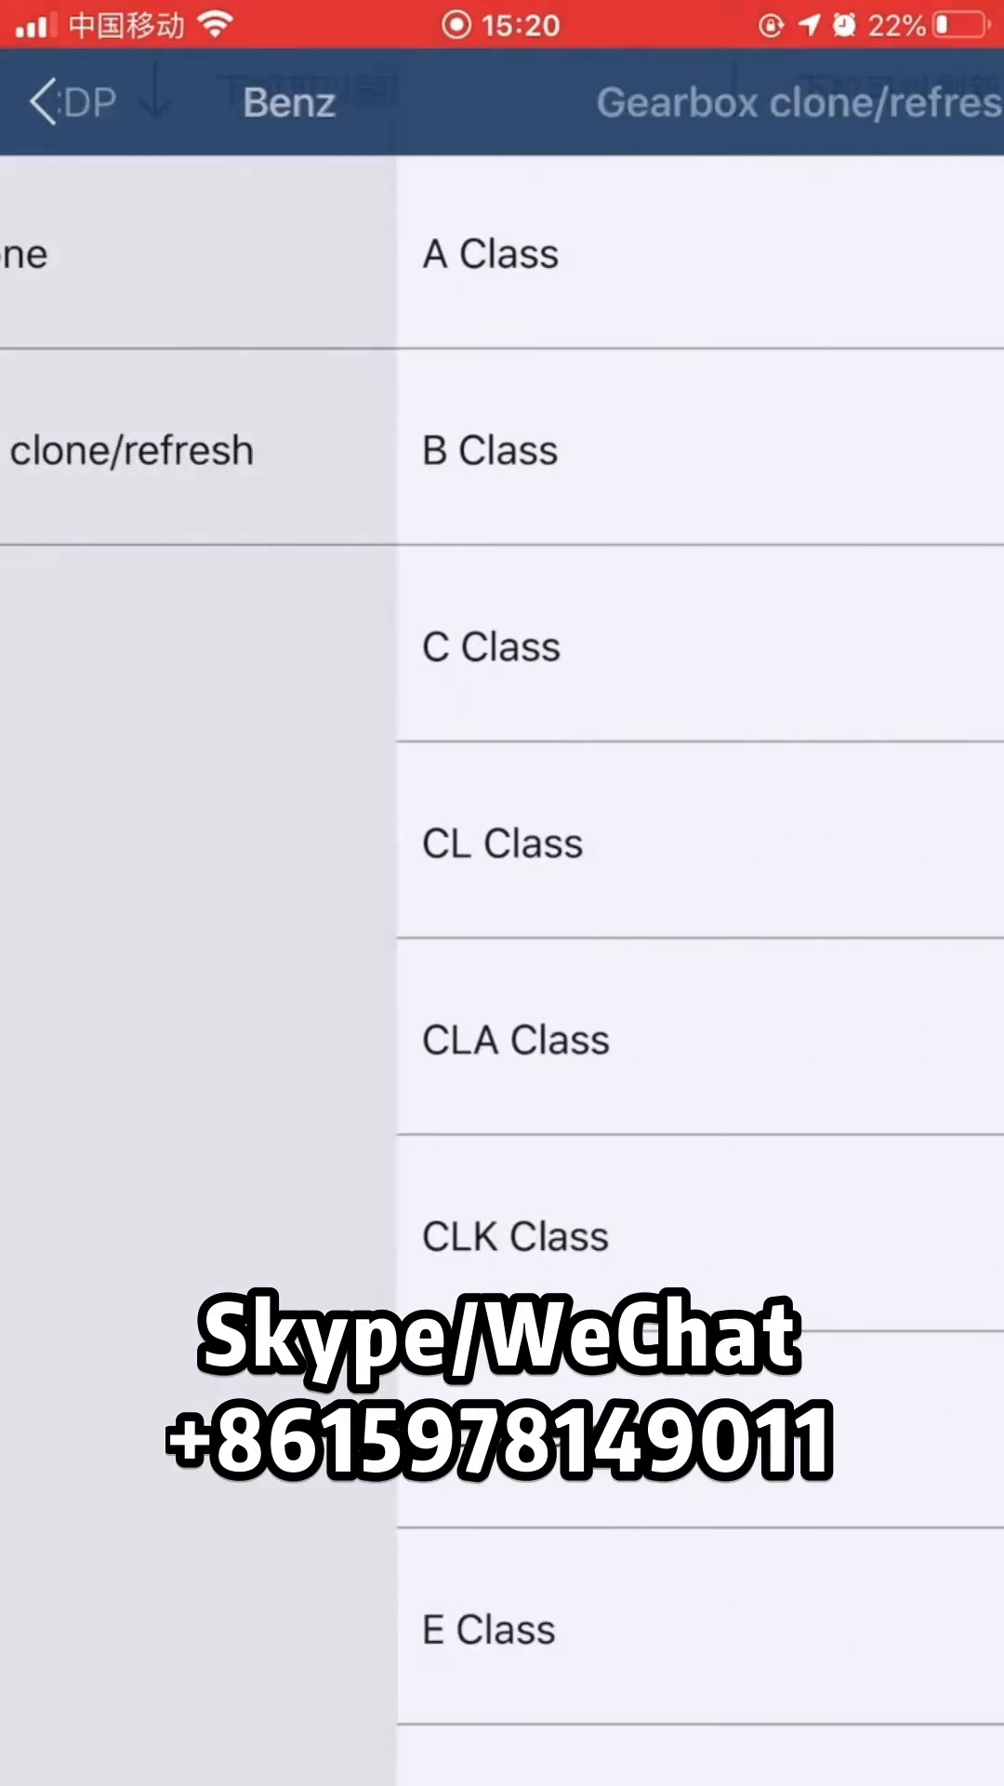
pyautogui.click(489, 645)
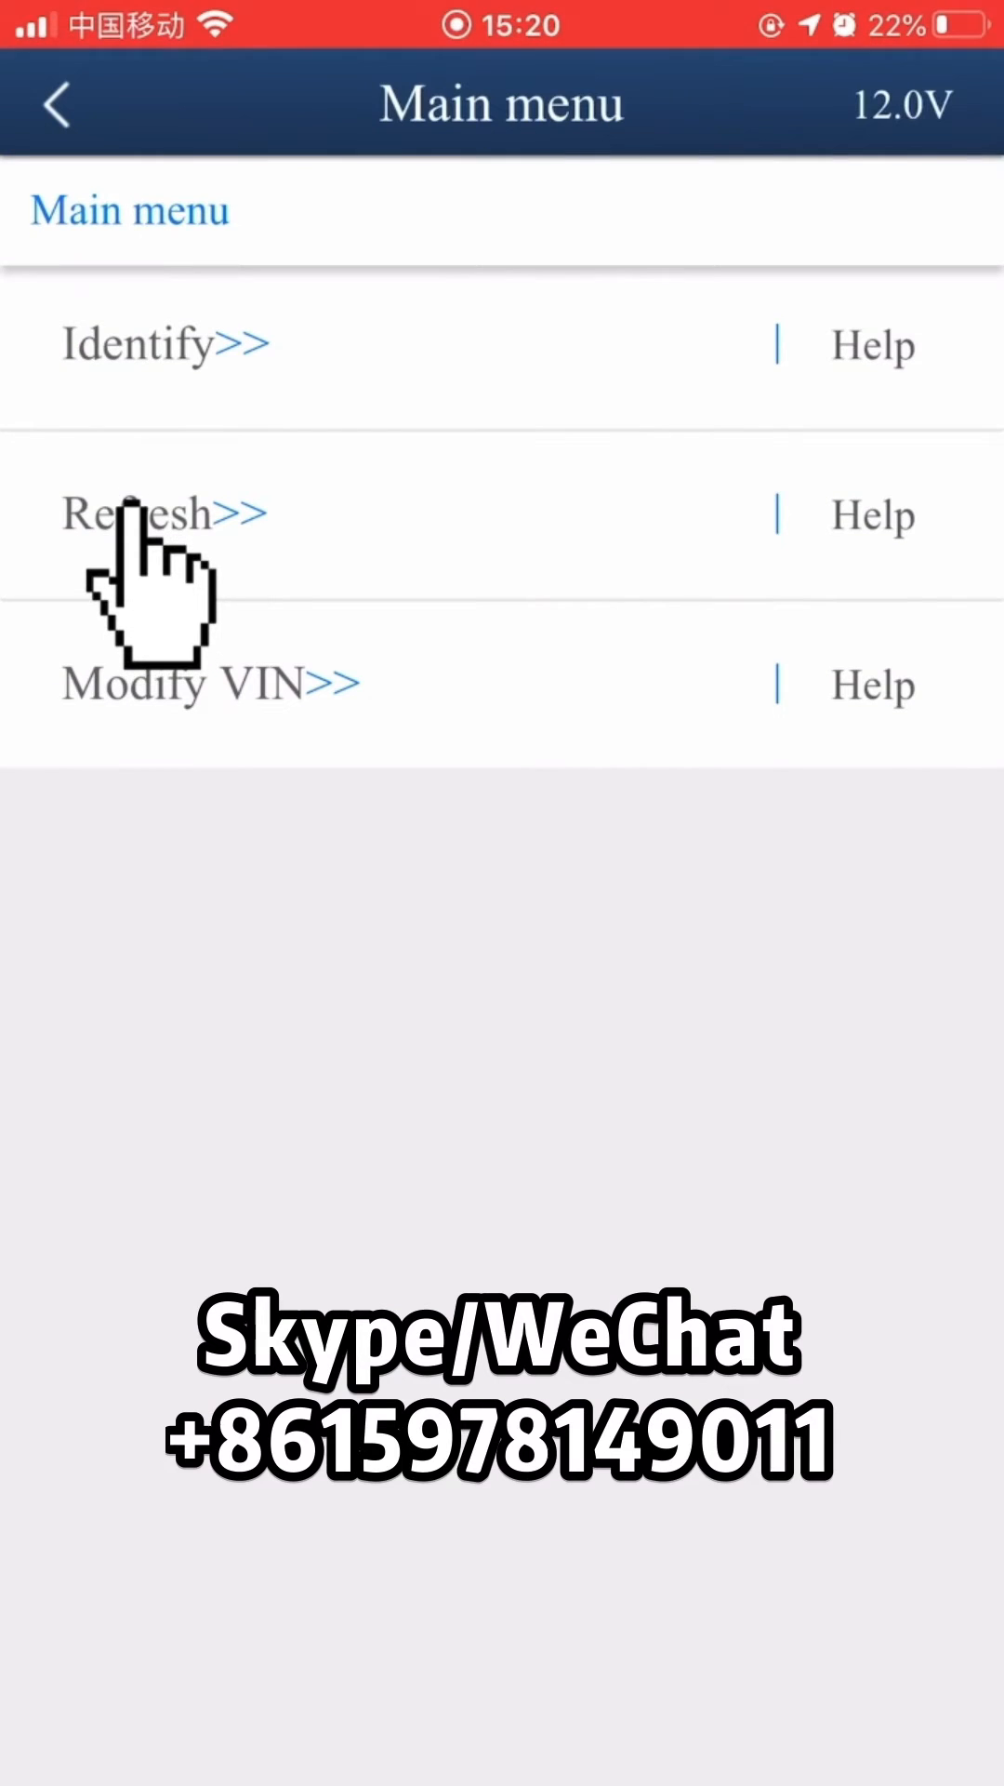
# Start Refresh, confirm the gearbox connection and accept the read system info so it is backed up to a SysInfo file
pyautogui.click(135, 513)
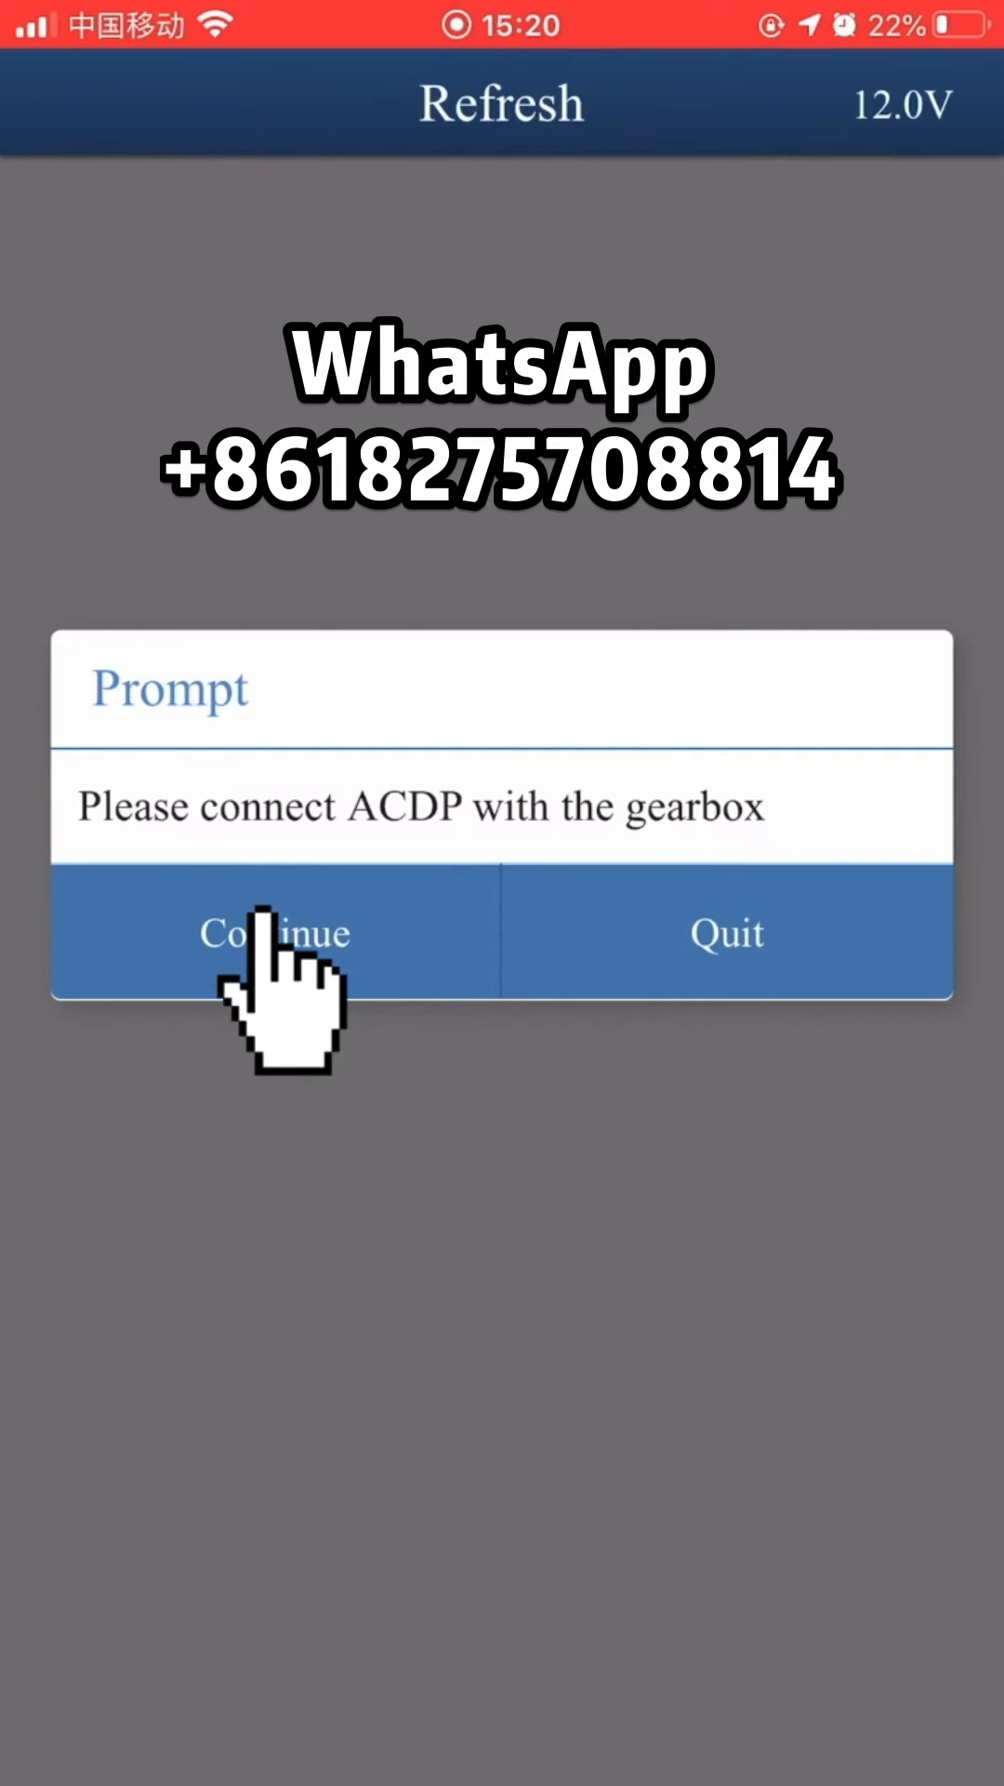
pyautogui.click(274, 931)
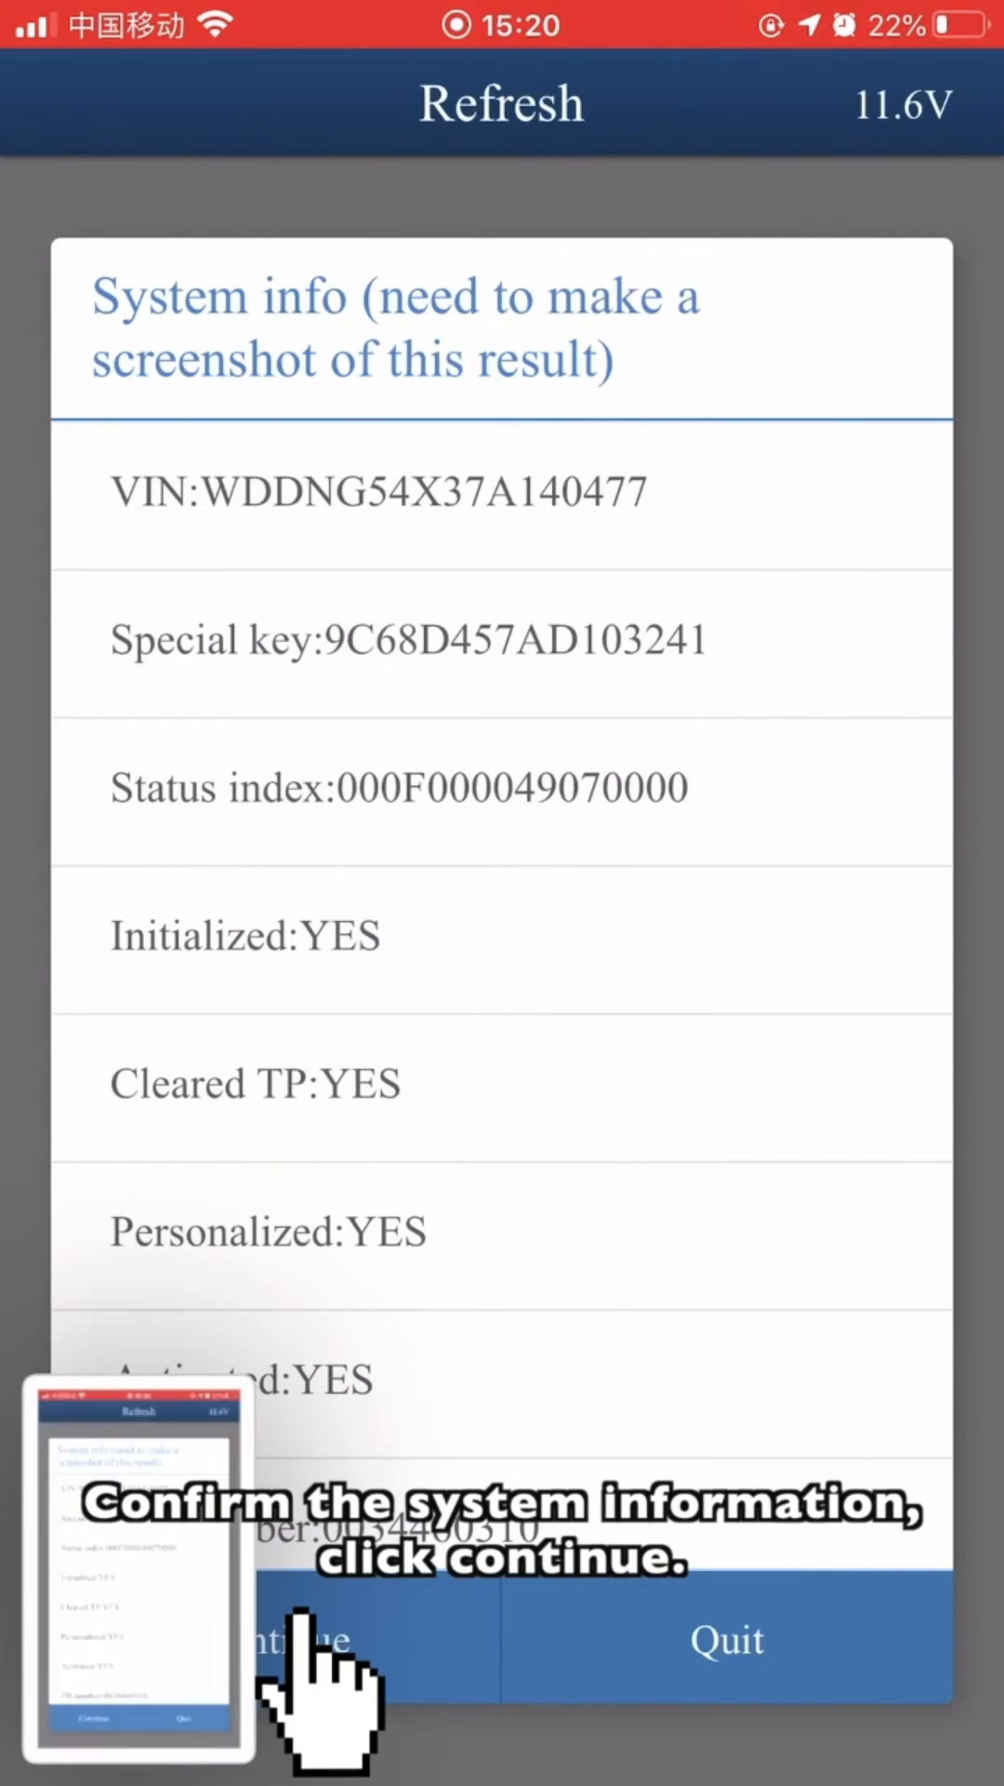
pyautogui.click(301, 1641)
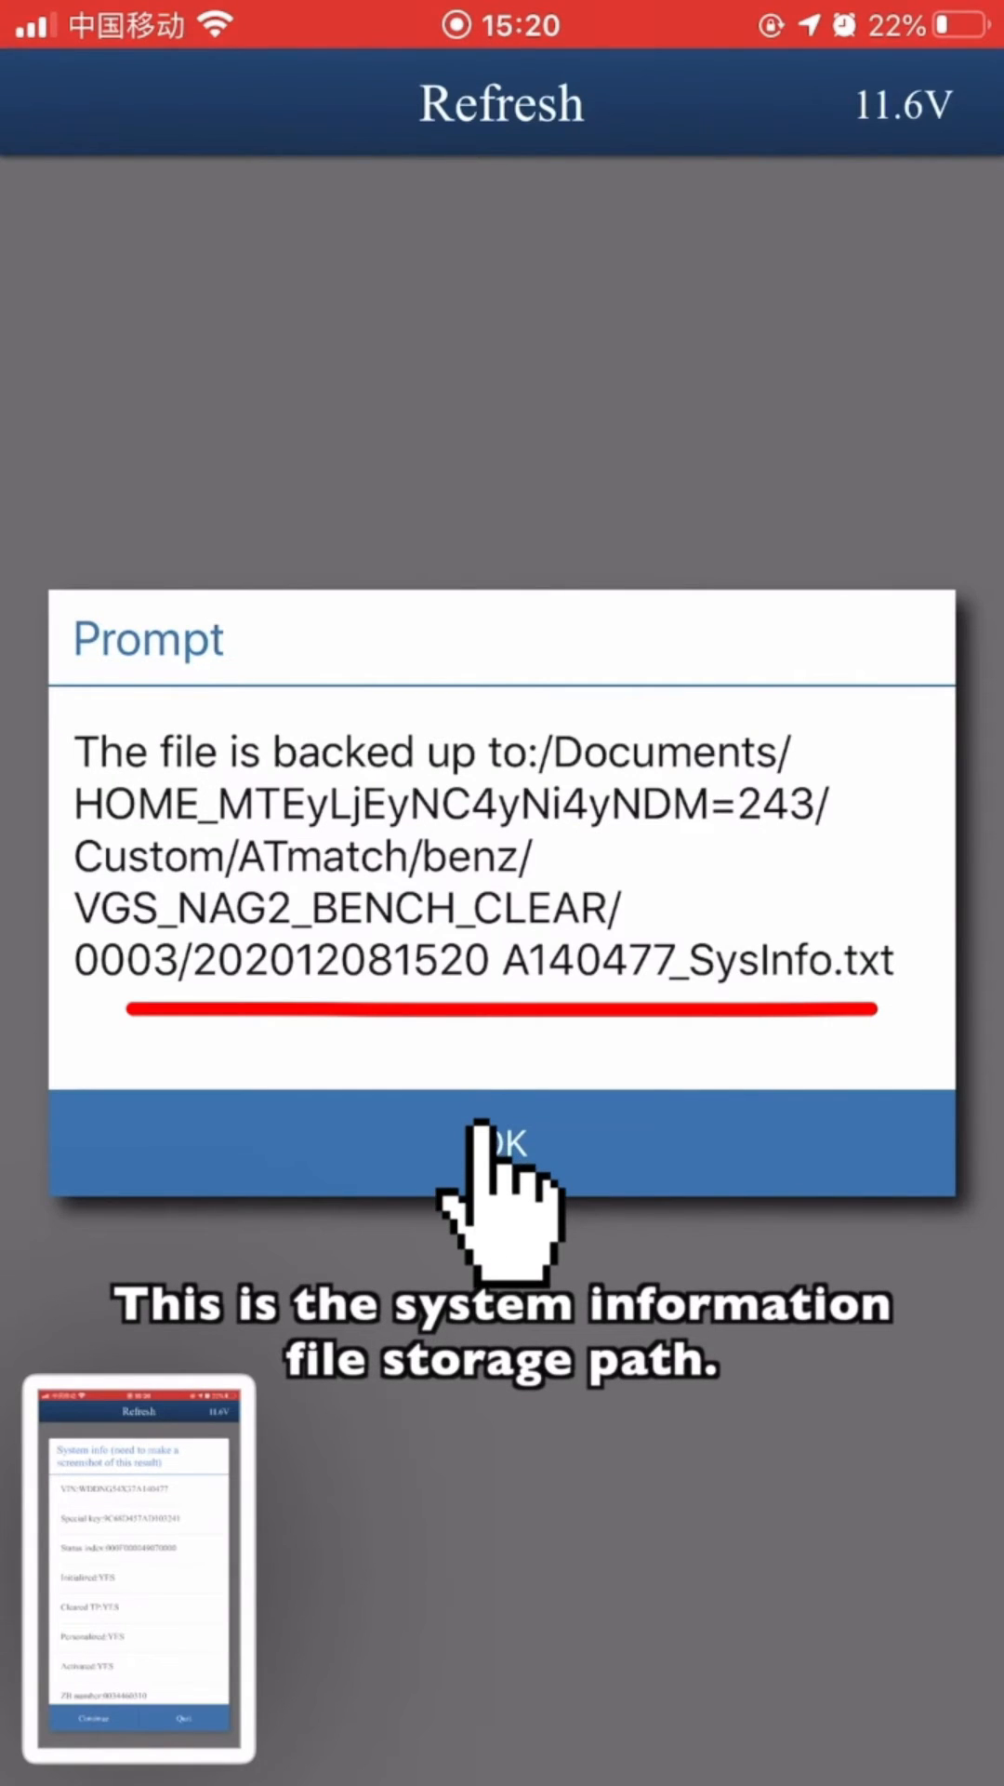
# Acknowledge the backup, choose automatic erase-password calculation and erase the gearbox system data to completion
pyautogui.click(500, 1144)
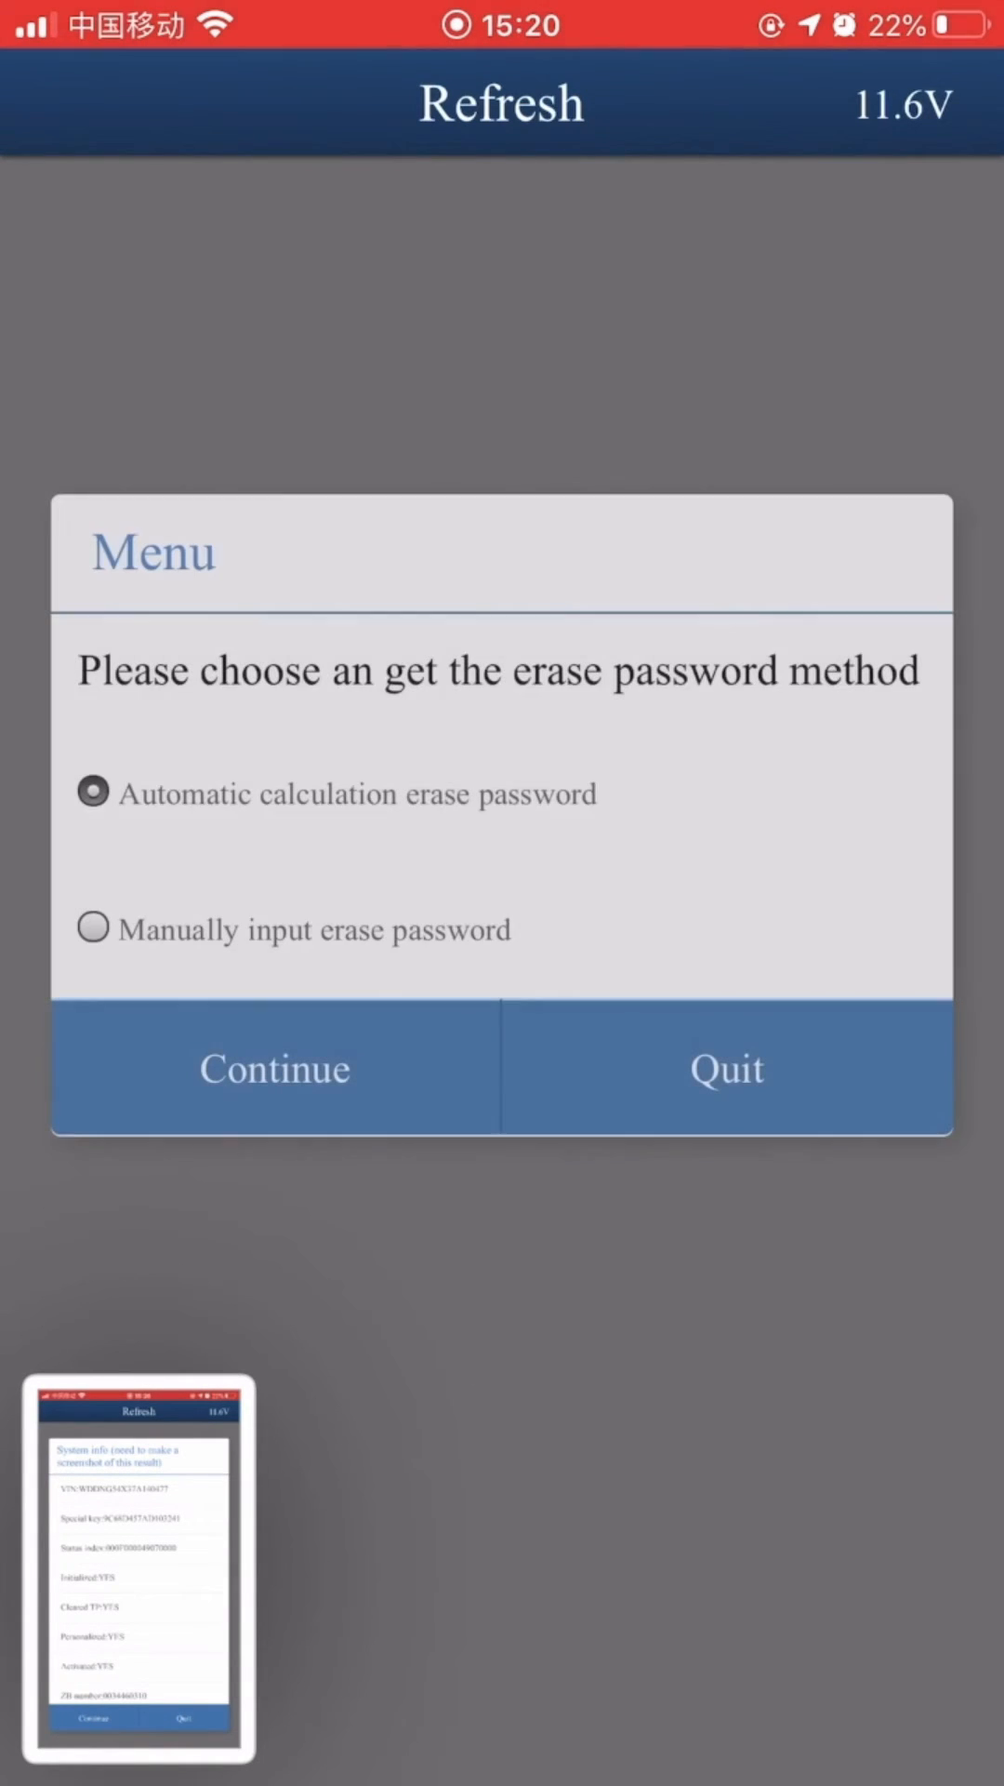
pyautogui.click(274, 1067)
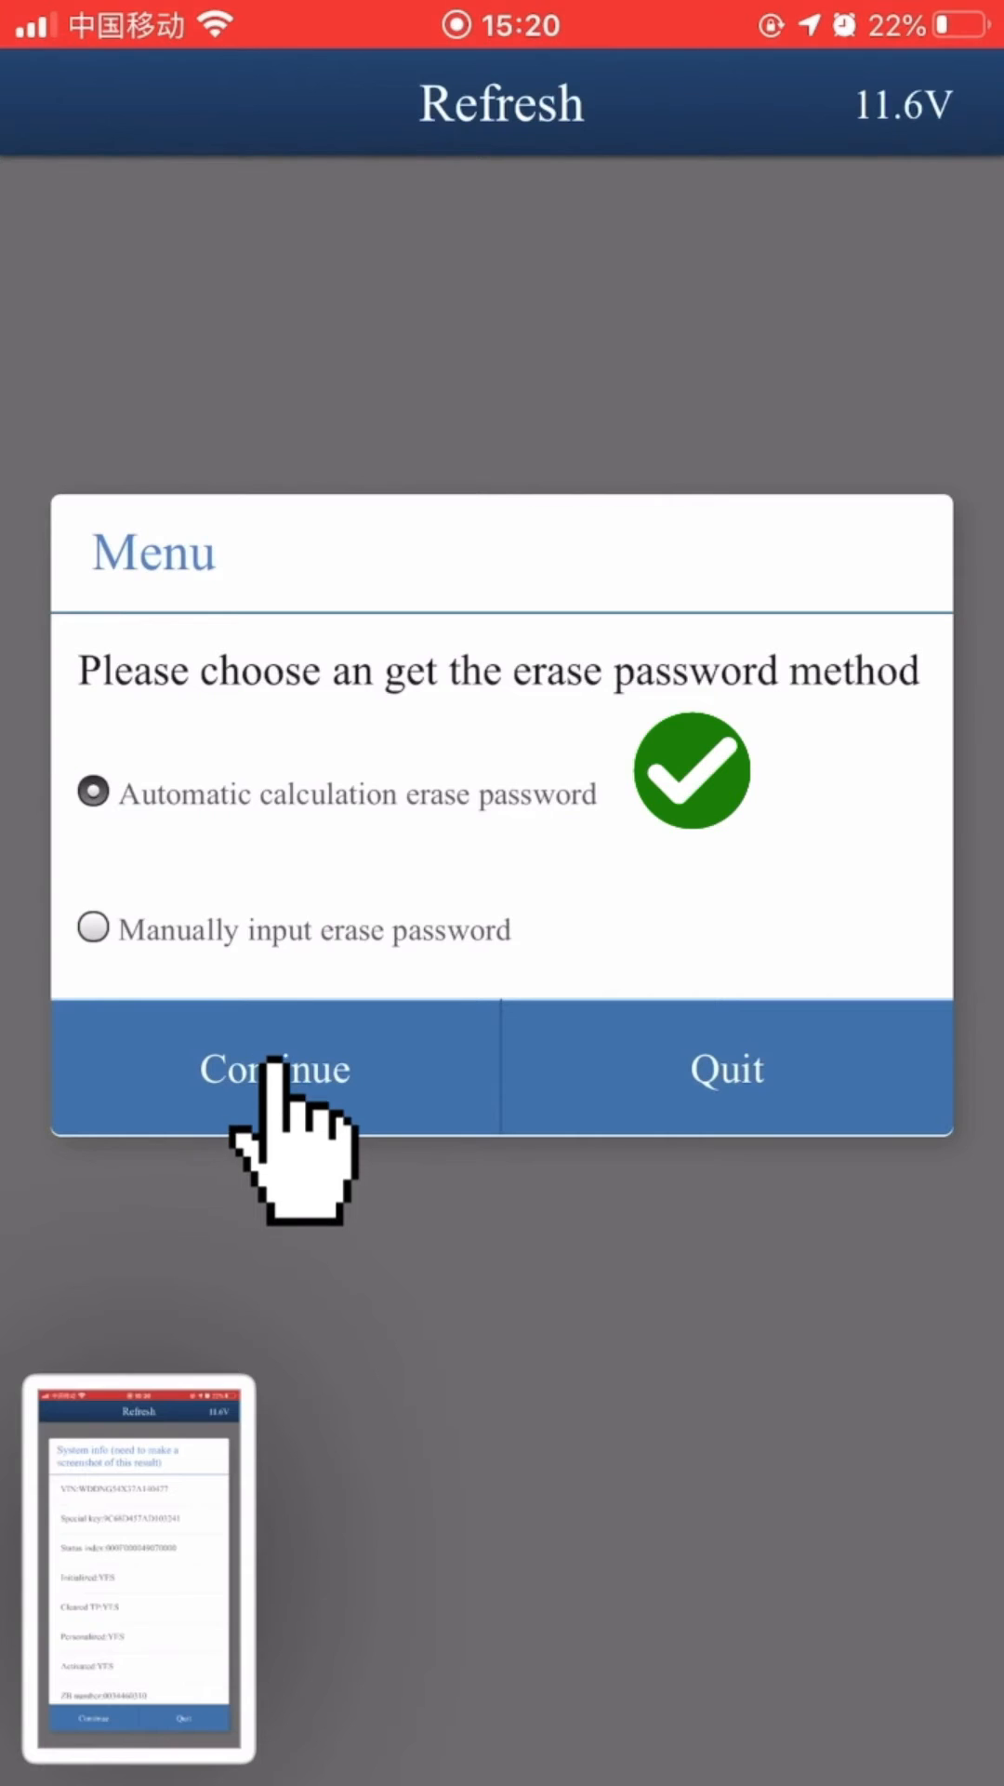
pyautogui.click(273, 1068)
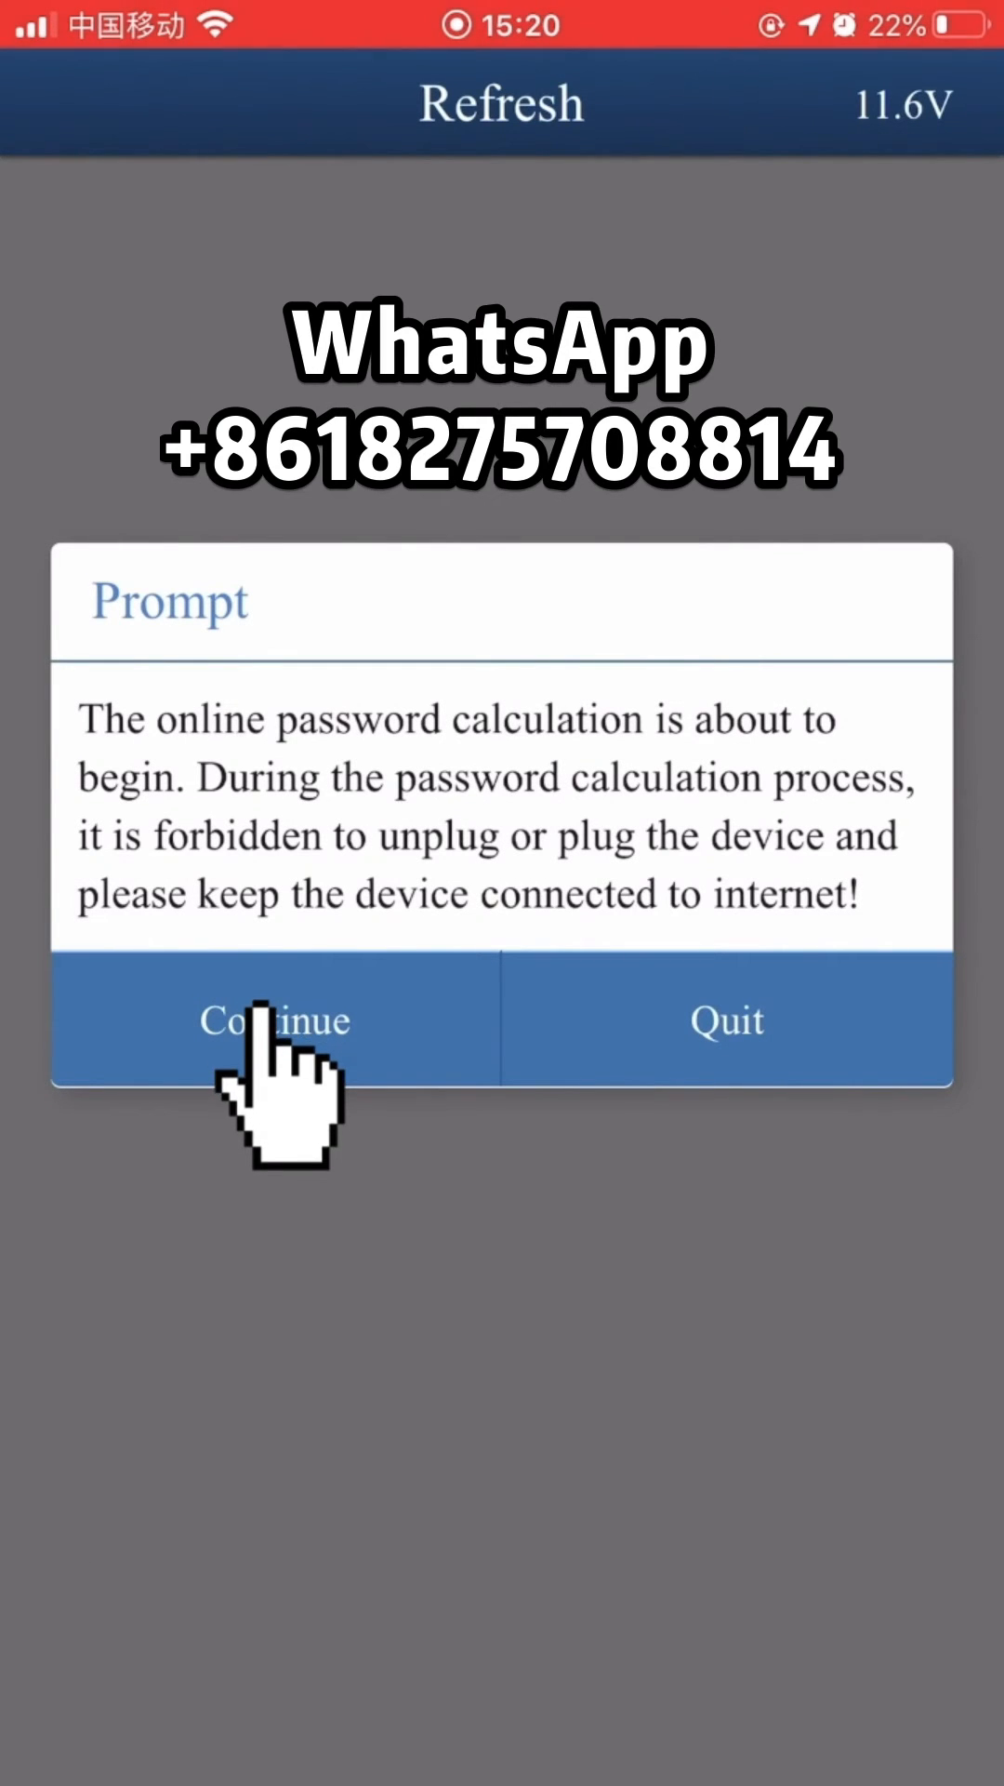
pyautogui.click(274, 1017)
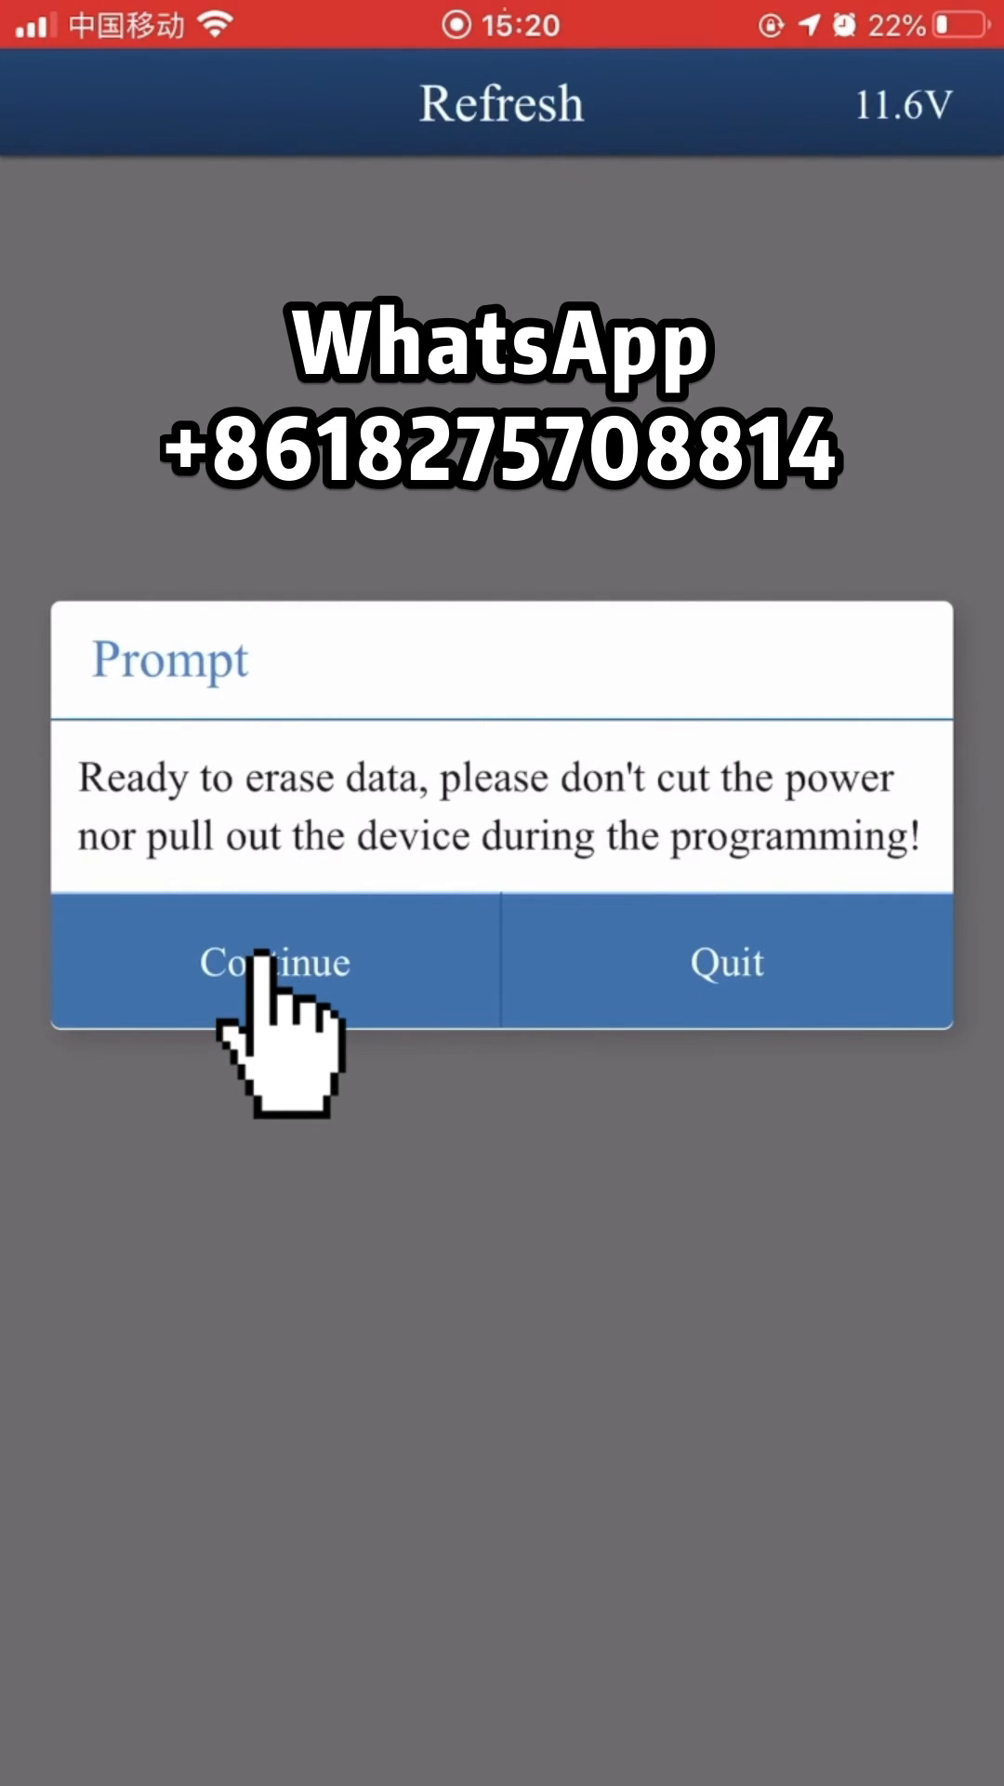
pyautogui.click(273, 961)
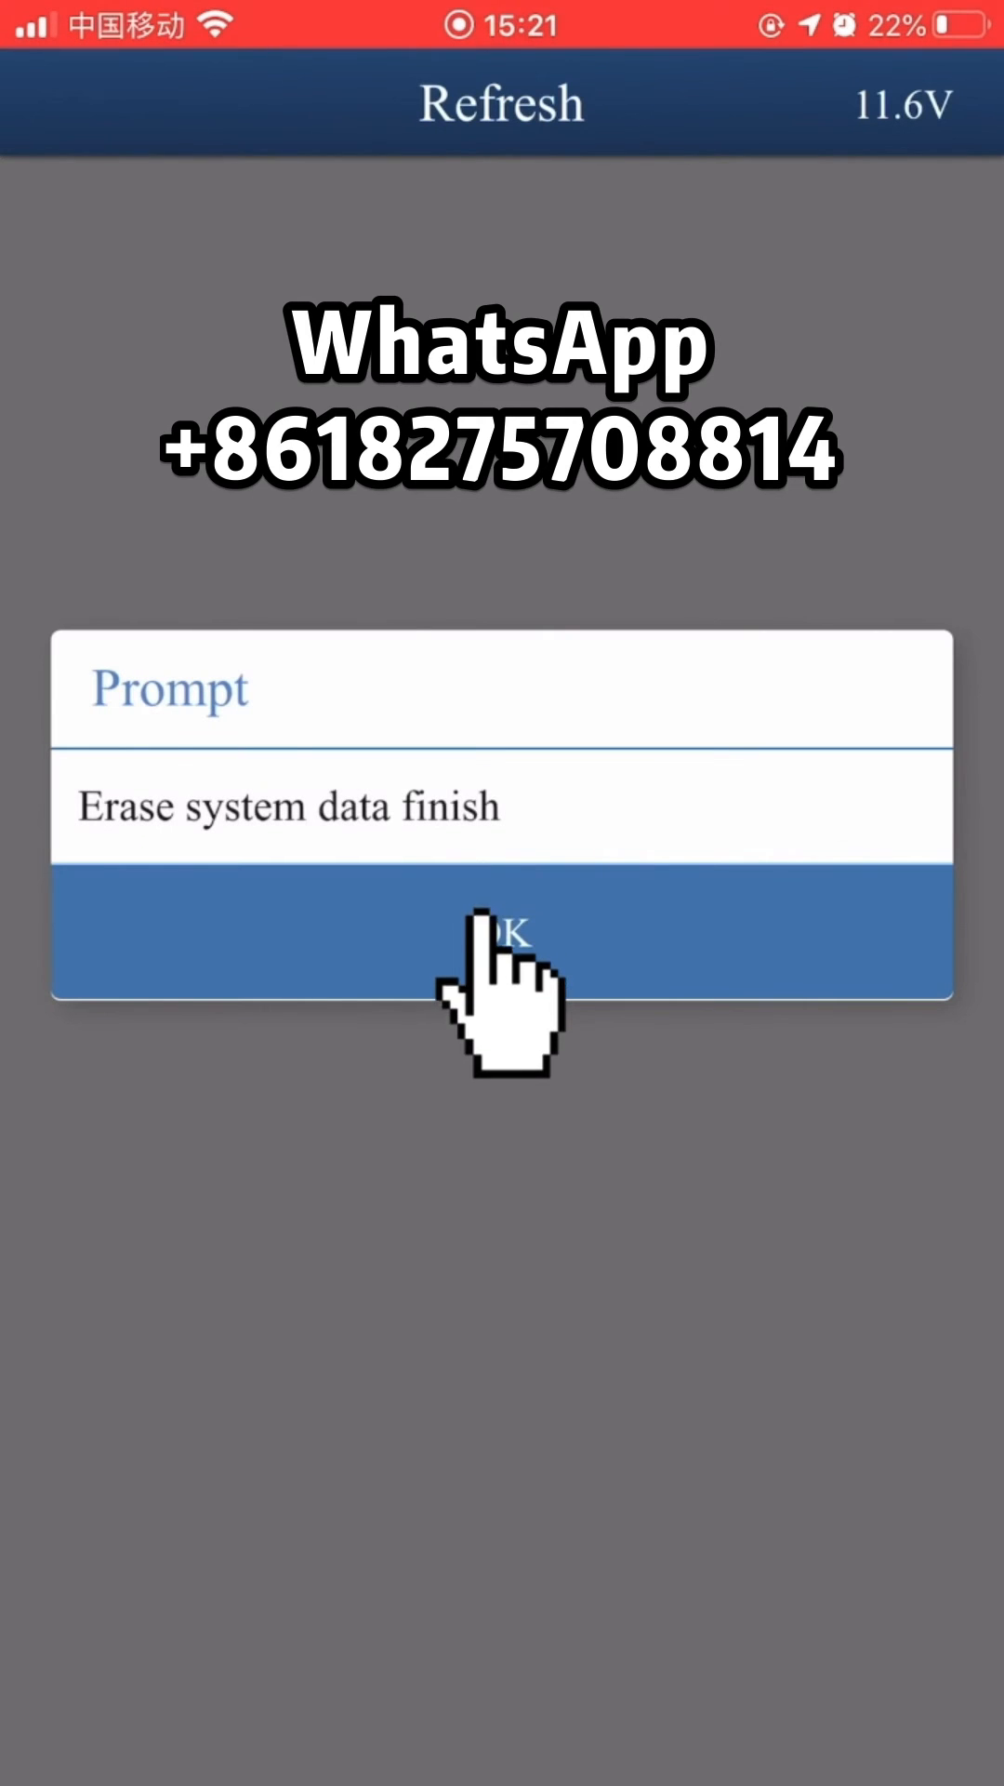
pyautogui.click(501, 933)
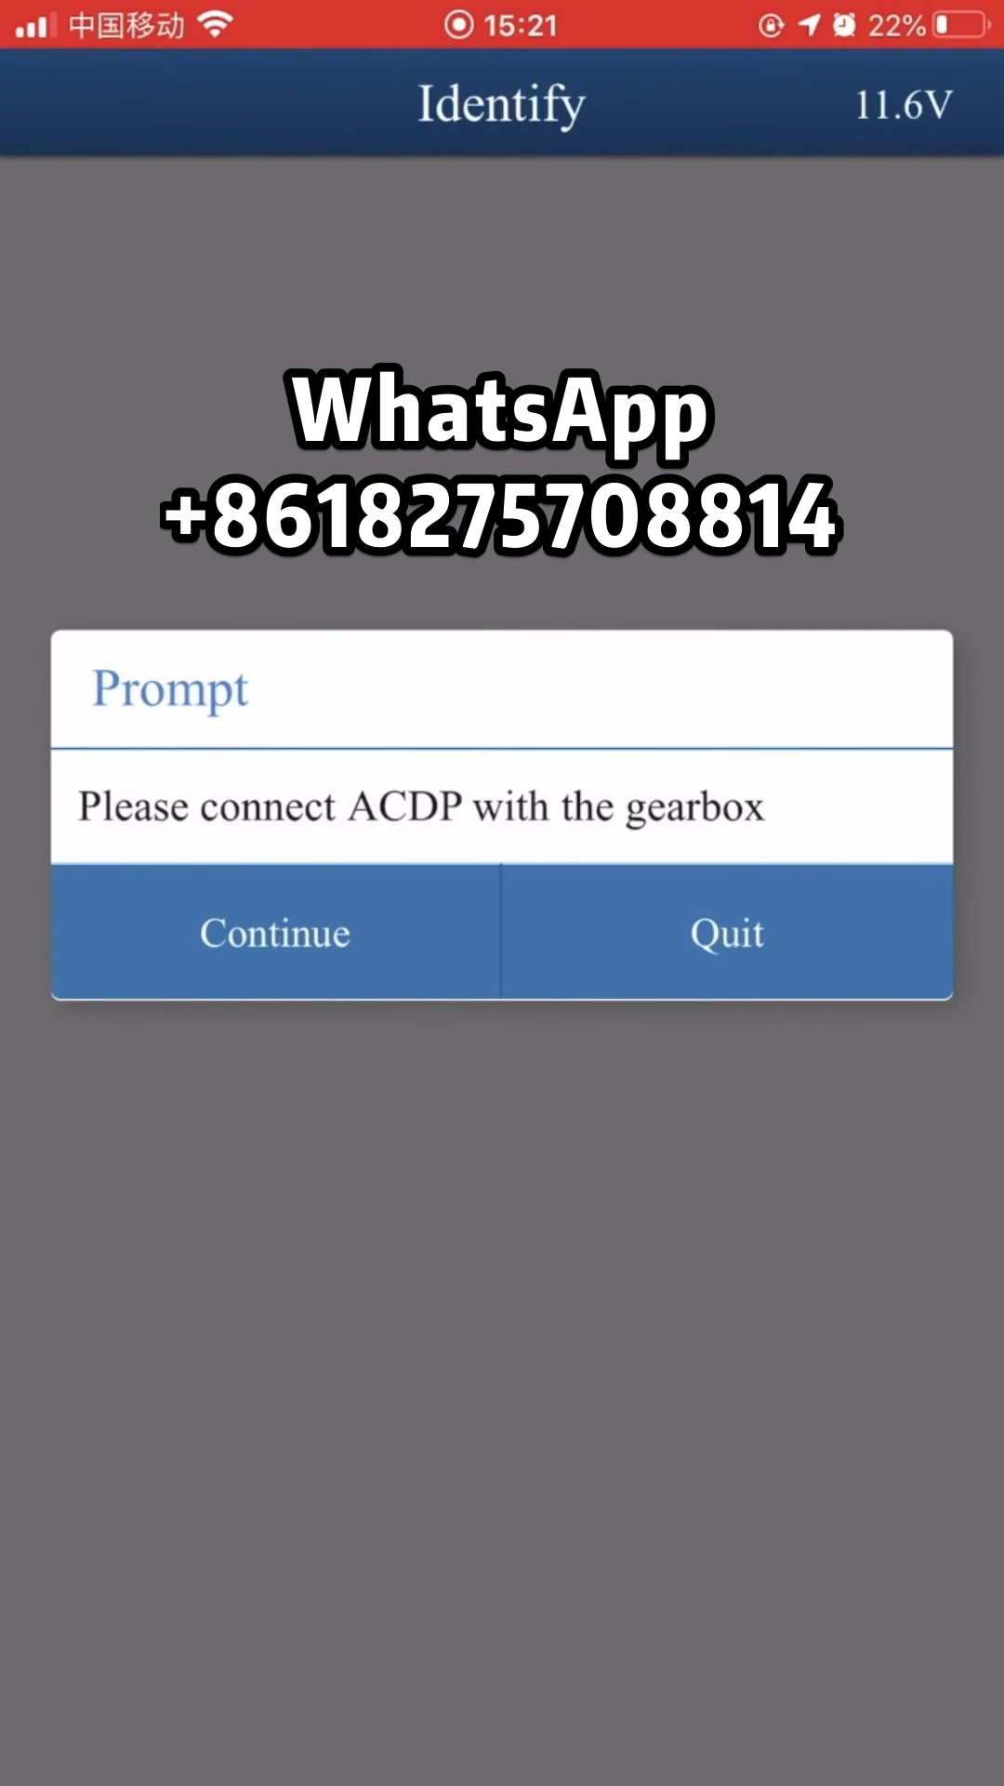
# Run Identify, confirm Personalized: NO and Activated: NO in System info, then proceed to log generation
pyautogui.click(273, 932)
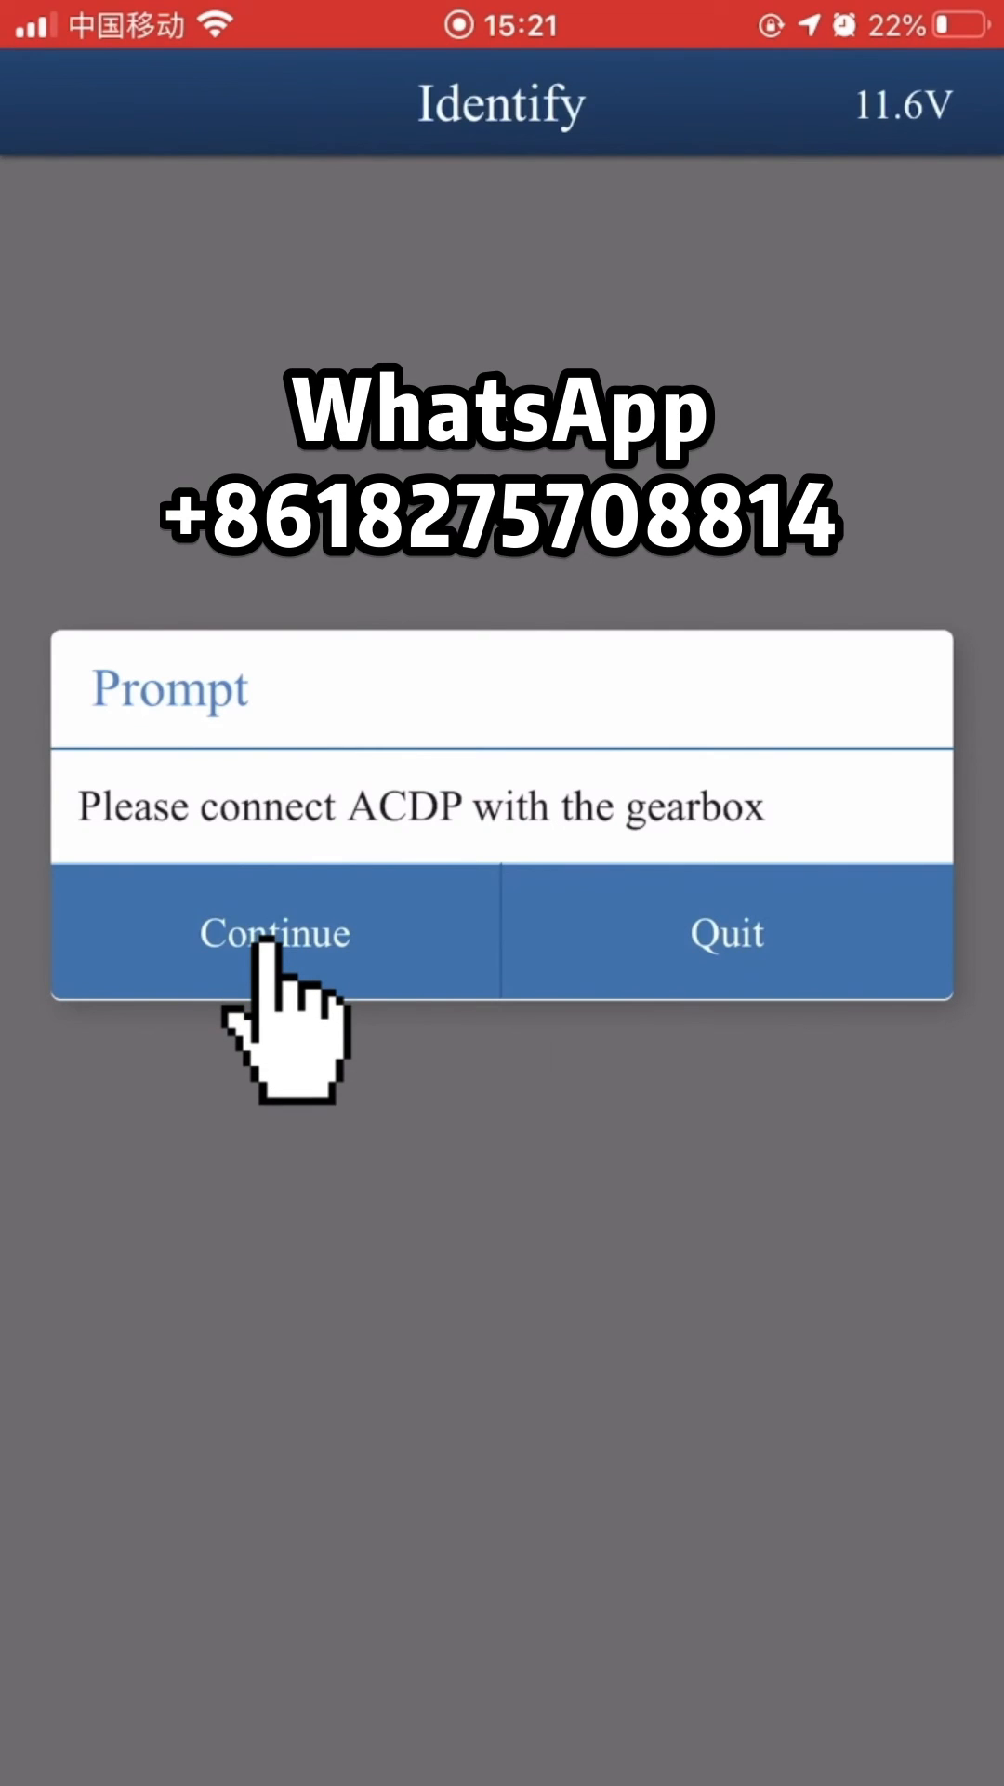
pyautogui.click(273, 931)
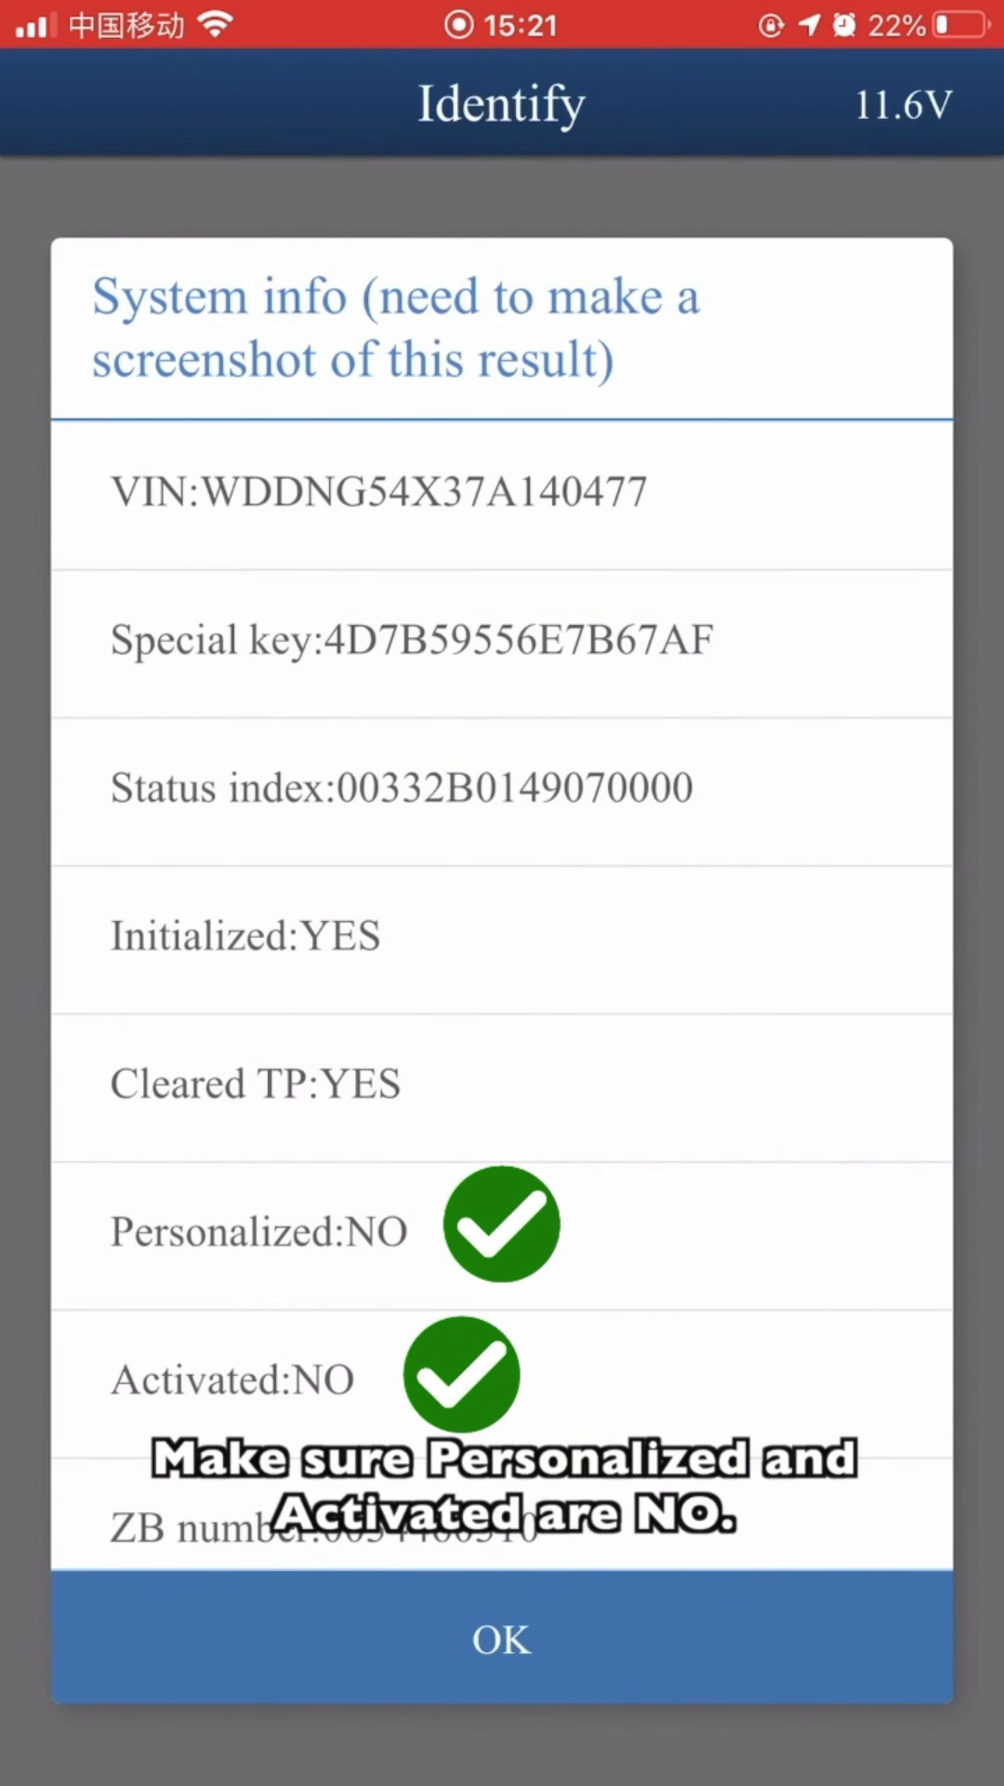
pyautogui.click(500, 1640)
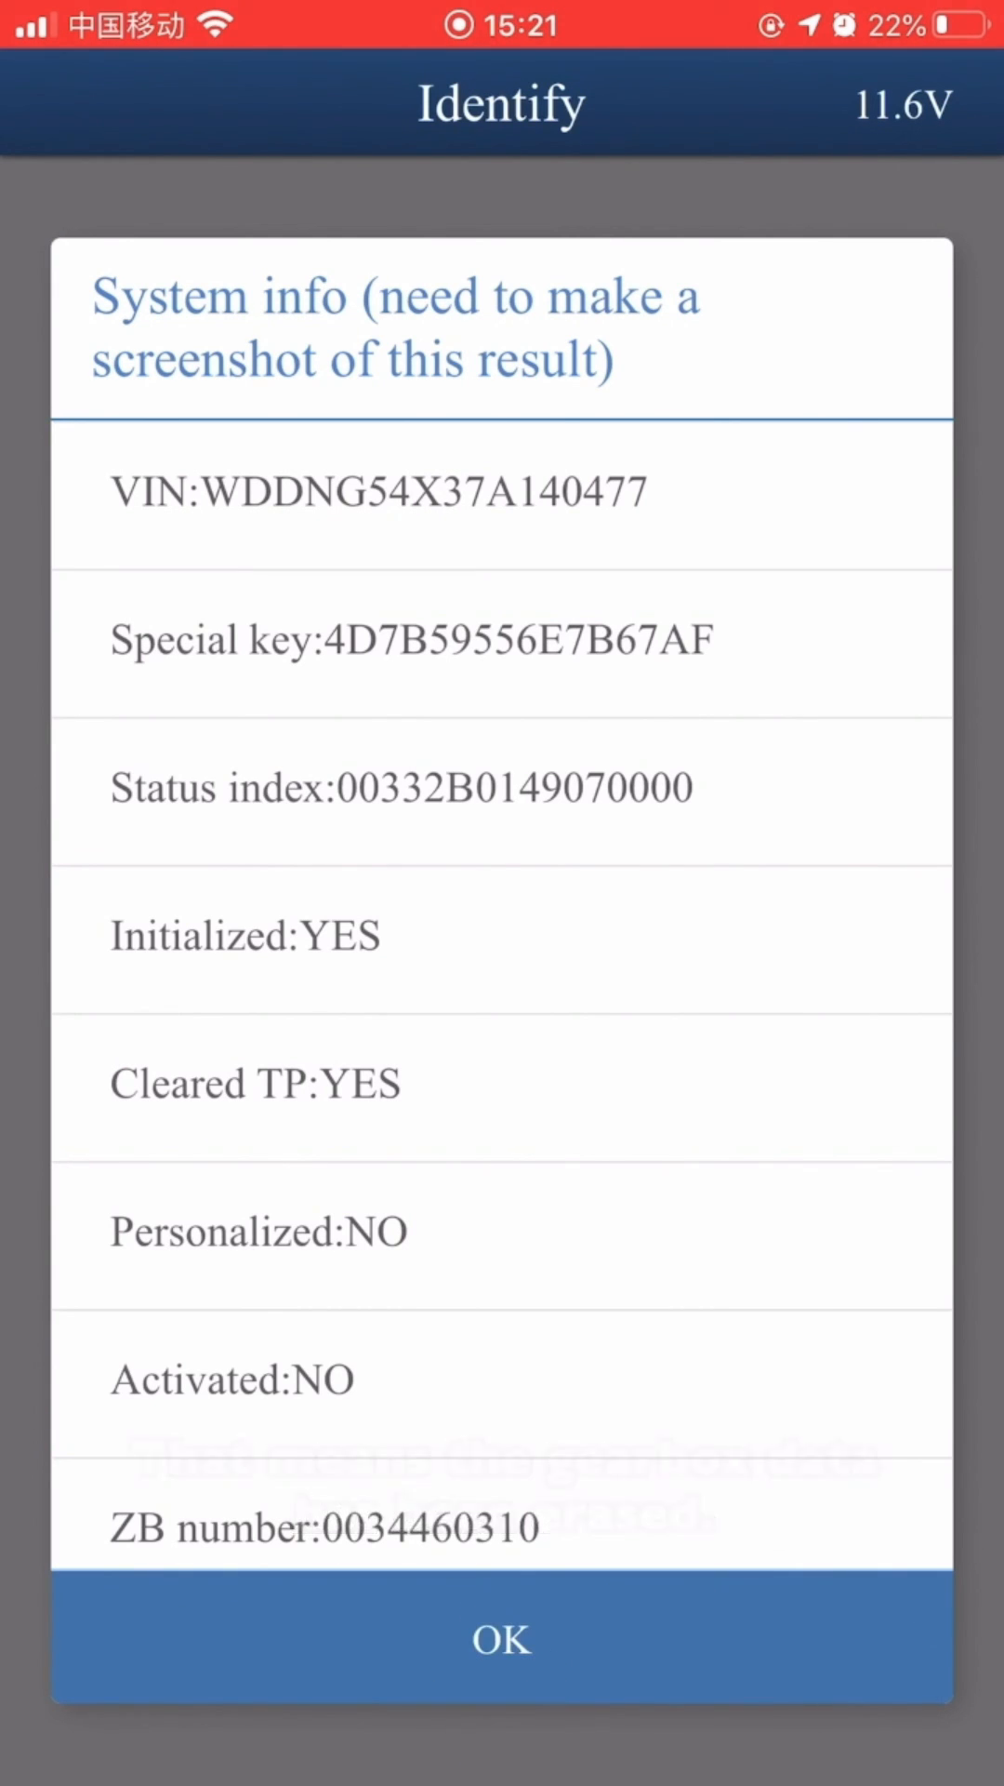
pyautogui.click(500, 1637)
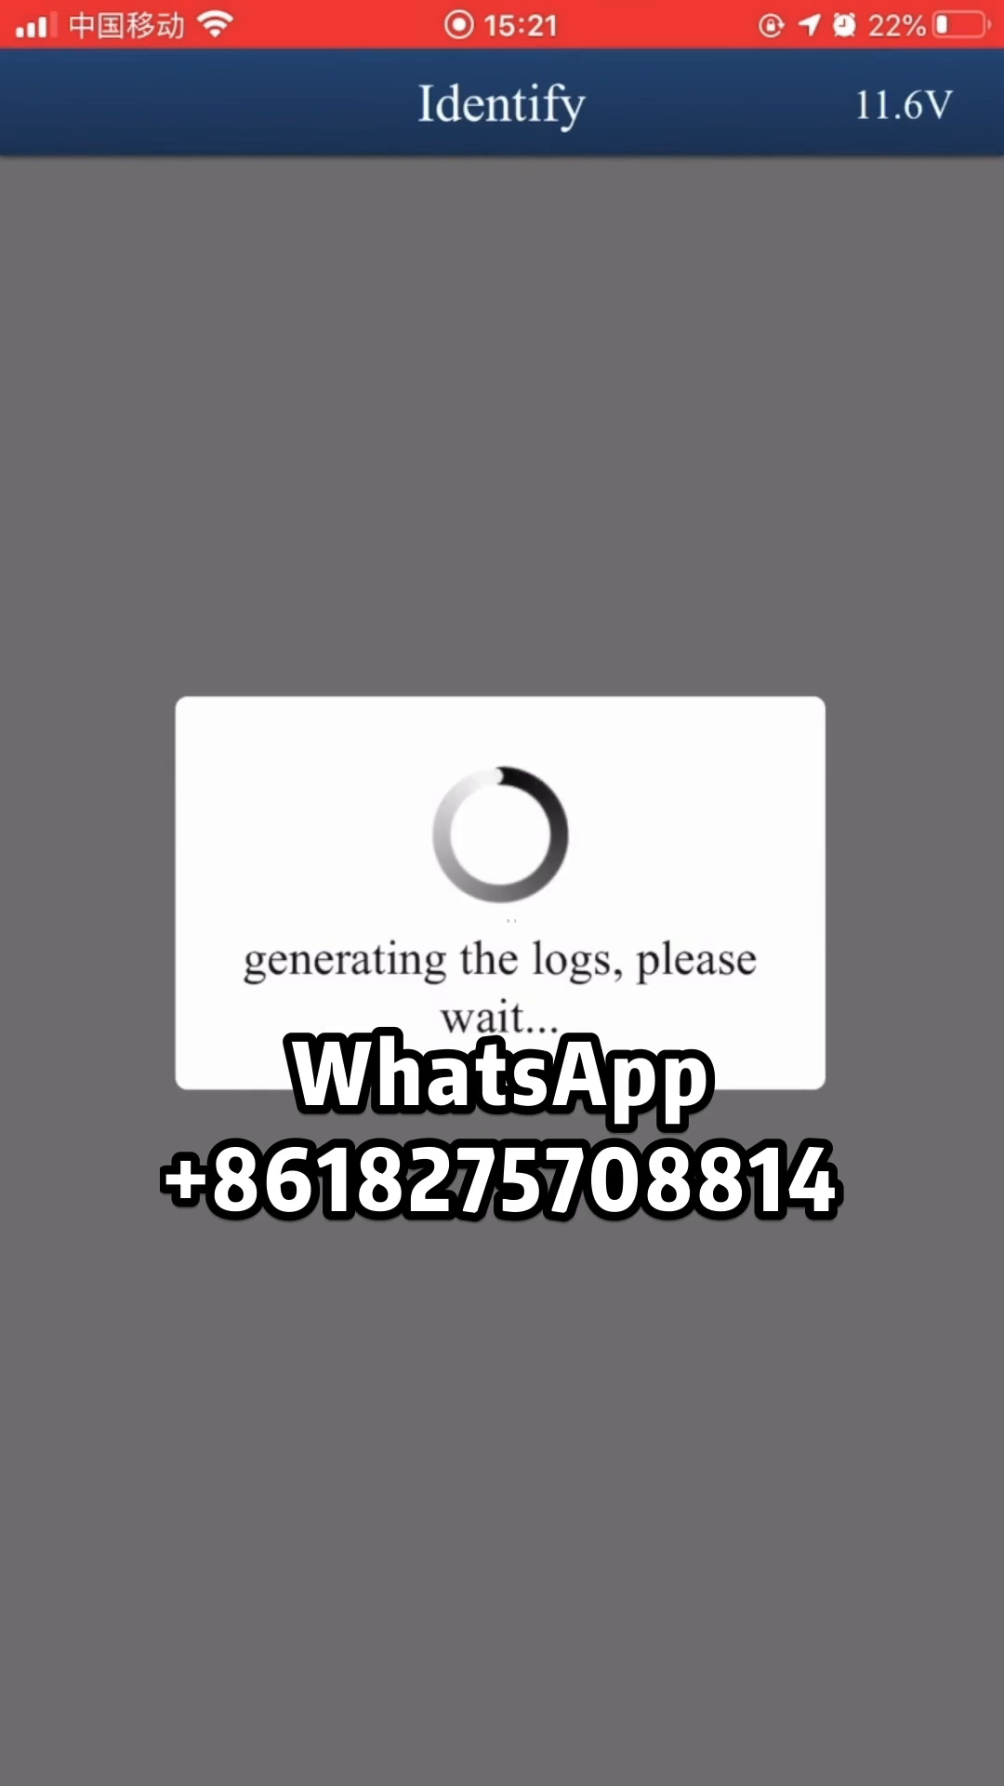